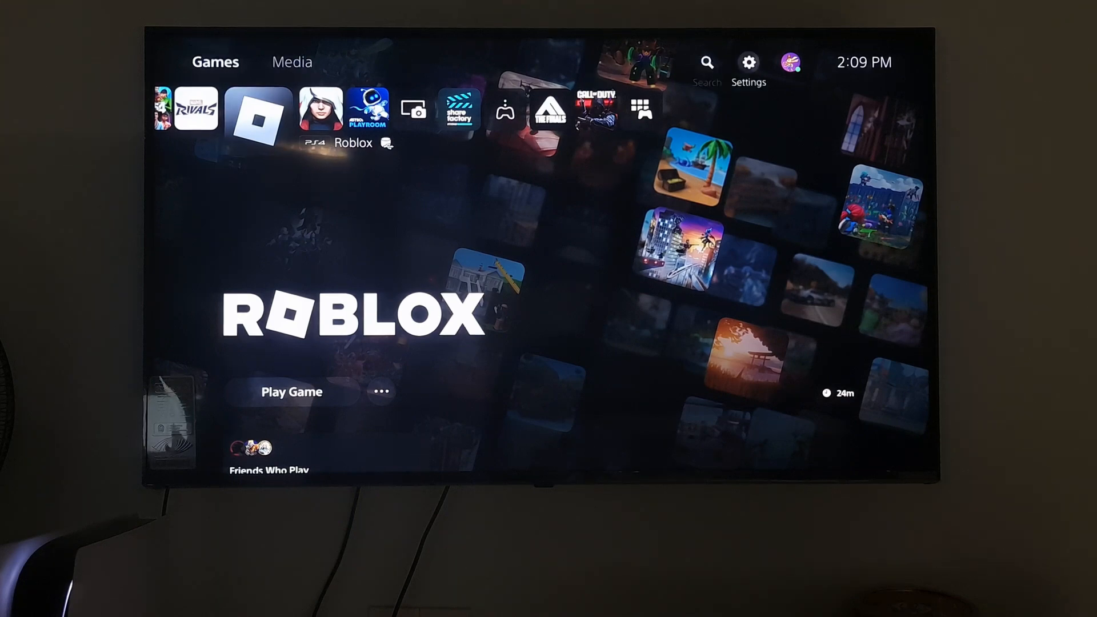
Open Settings and reach the Set Up Internet Connection list with Howtofix and nearby networks
click(748, 62)
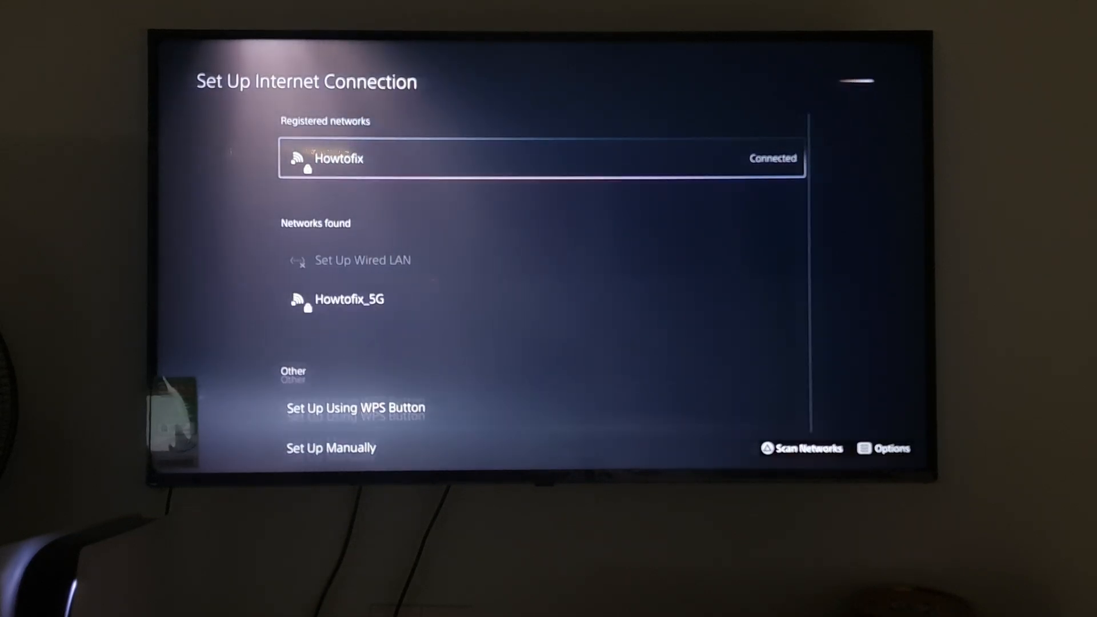
click(807, 448)
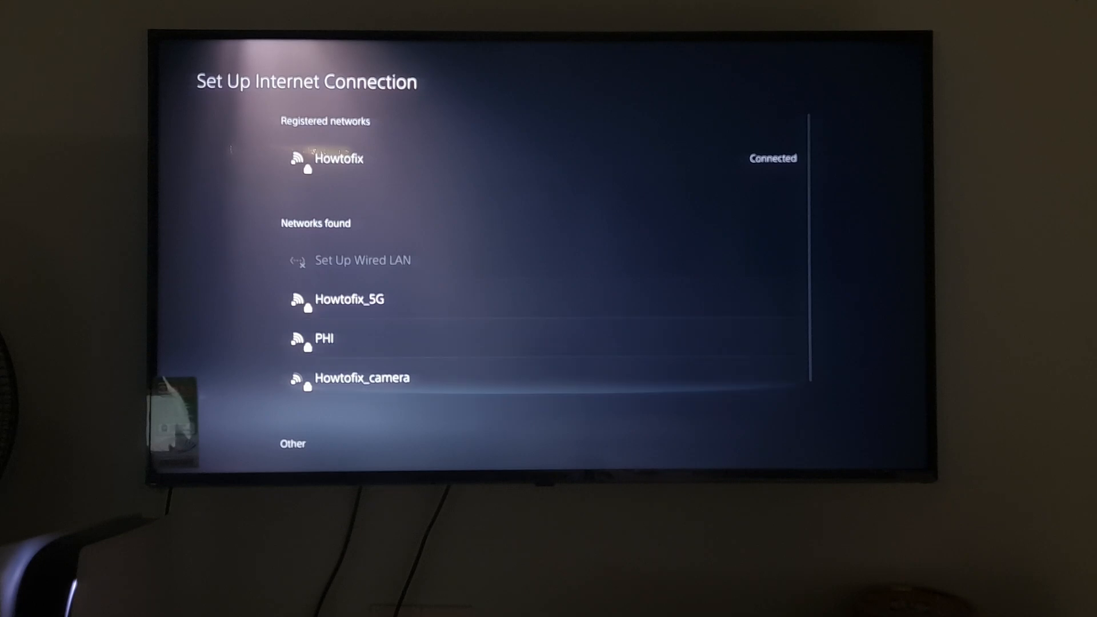
click(339, 158)
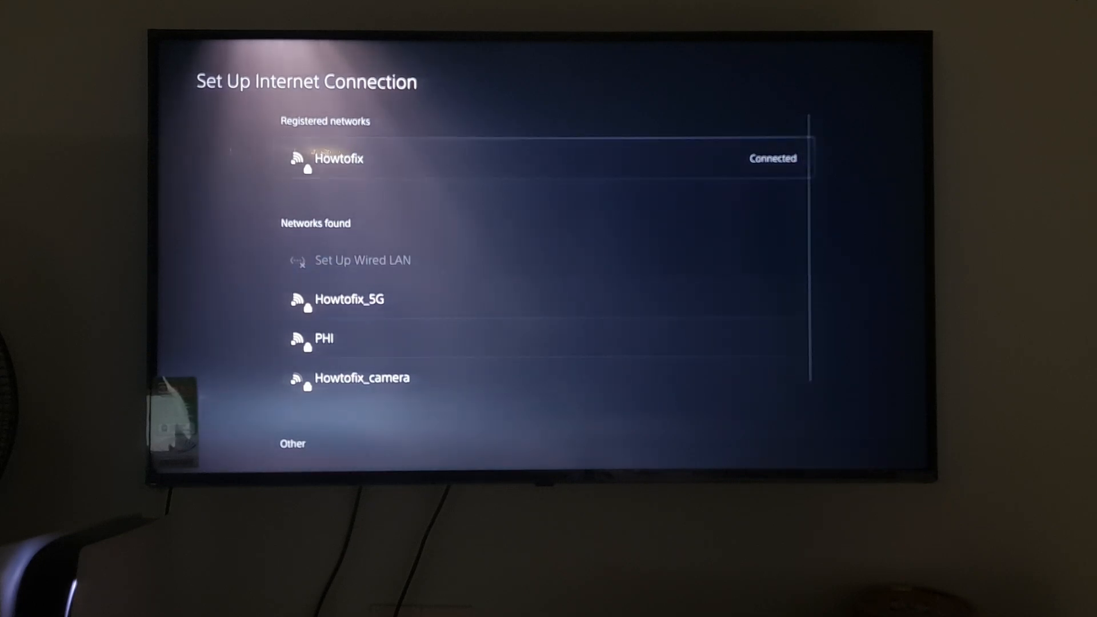
Open advanced settings for the Howtofix network and set DNS Settings to Manual
click(339, 158)
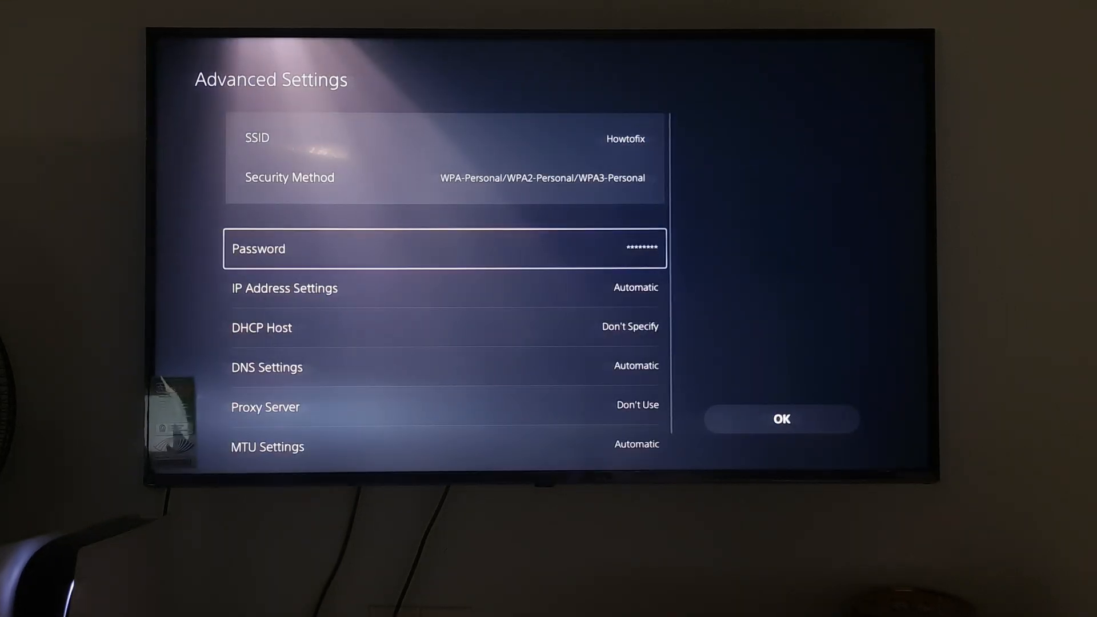
scroll(down, 3)
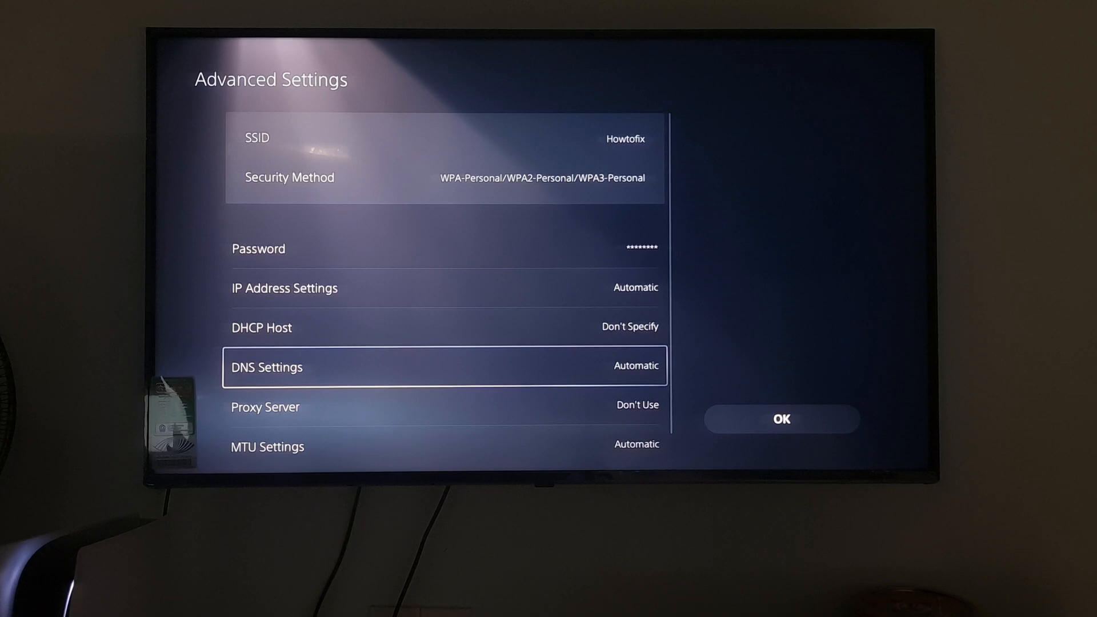
click(445, 367)
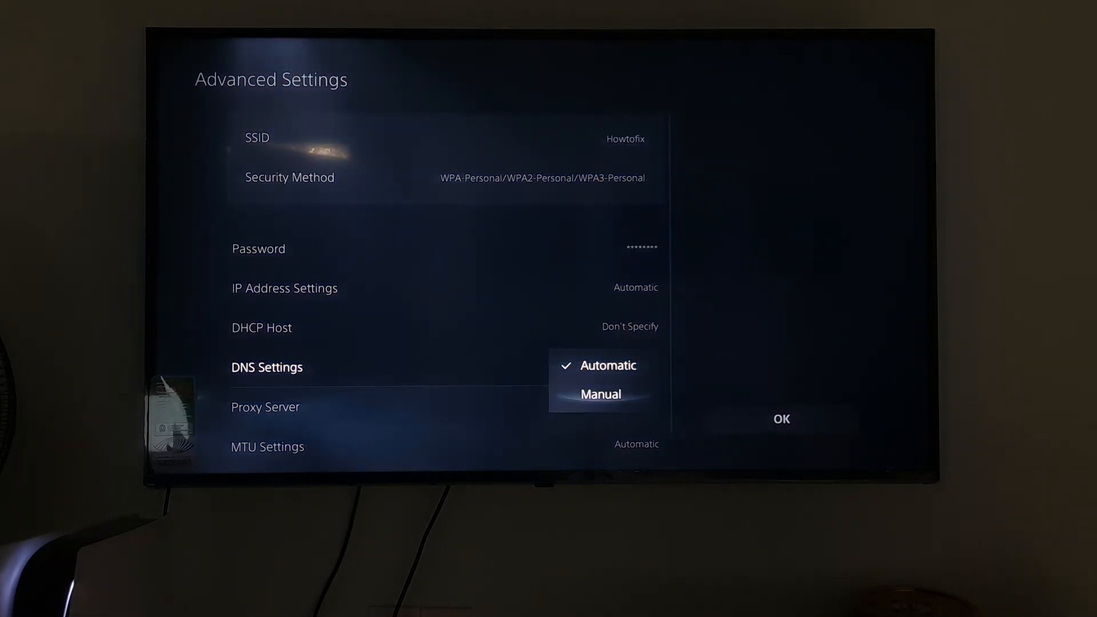
click(599, 394)
text(1.1.1.)
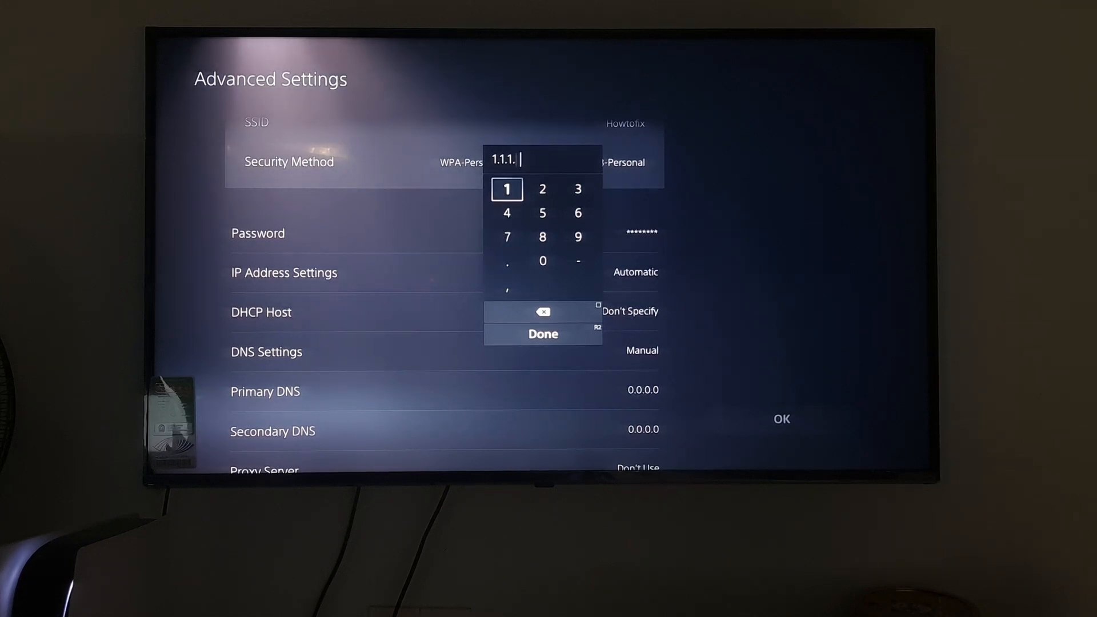
Confirm primary DNS 1.1.1.1 and enter the secondary DNS digits
click(505, 189)
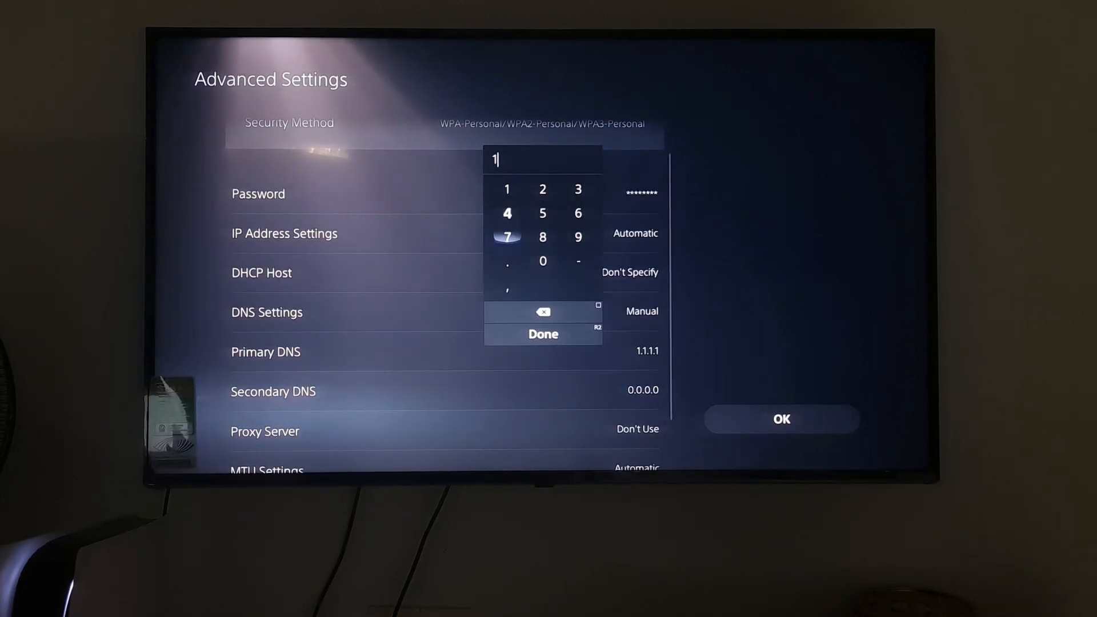
click(542, 261)
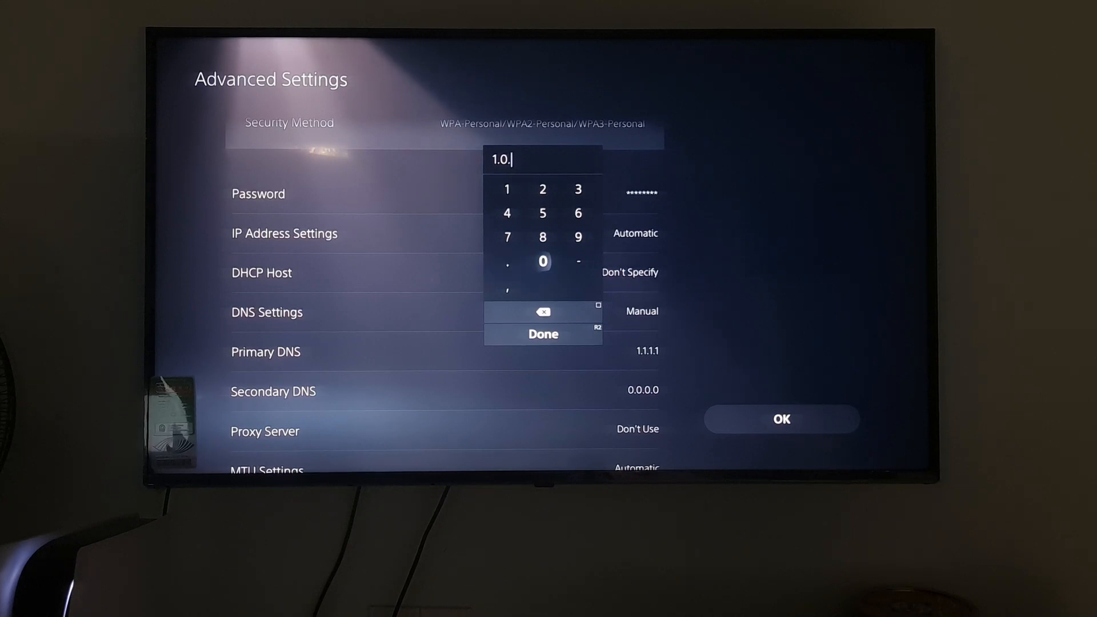
click(542, 261)
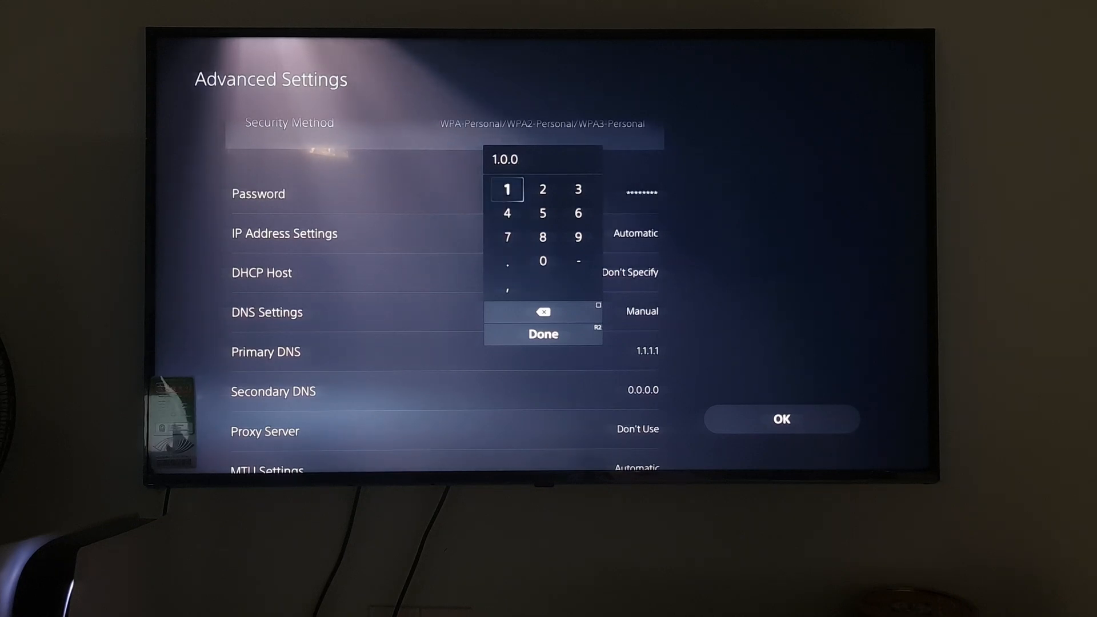
click(507, 189)
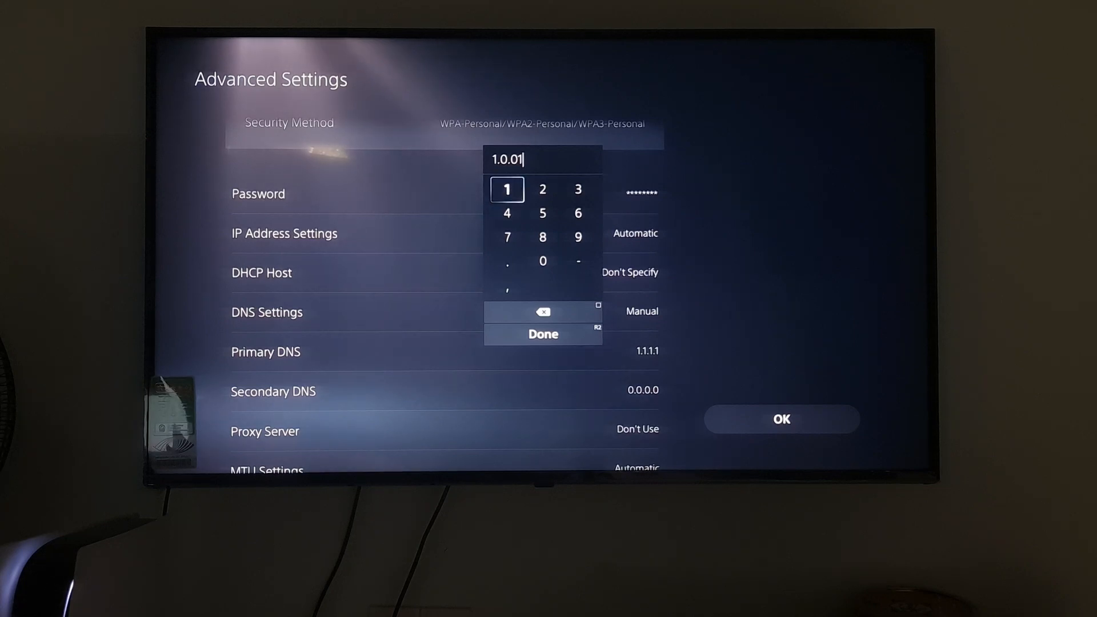
Dismiss the invalid-character warning and add the missing dot, making secondary DNS 1.0.0.1
click(543, 334)
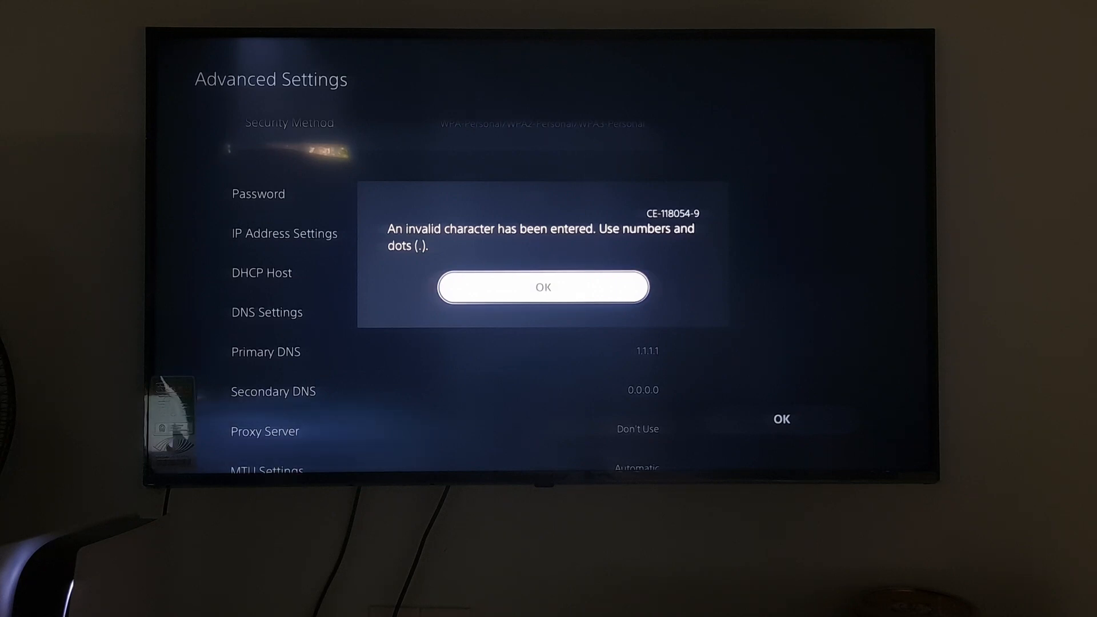
click(542, 286)
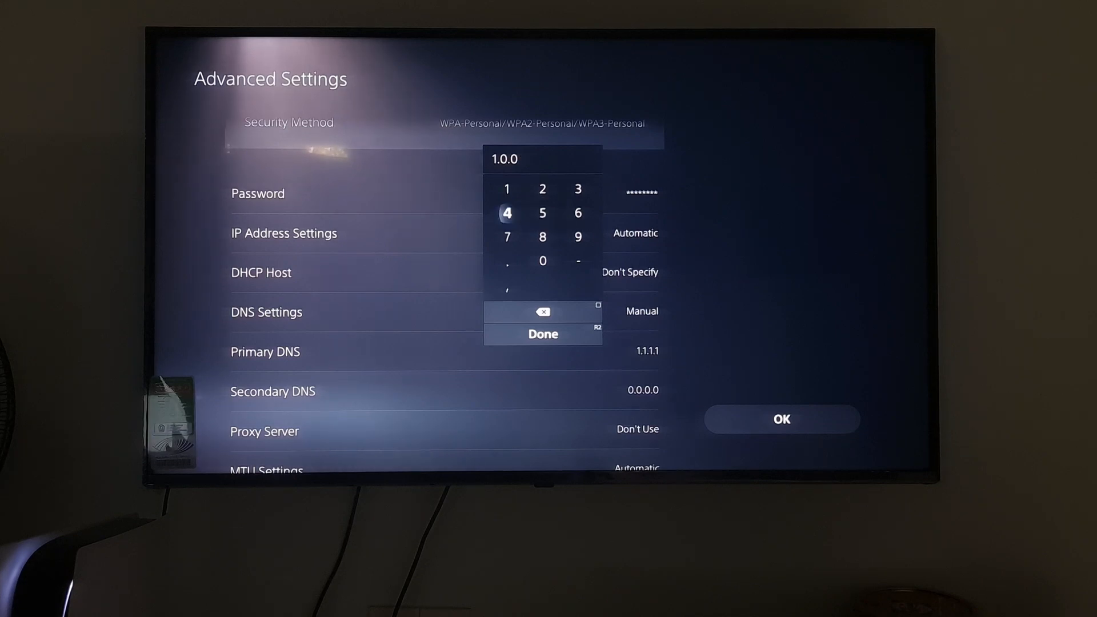
click(507, 261)
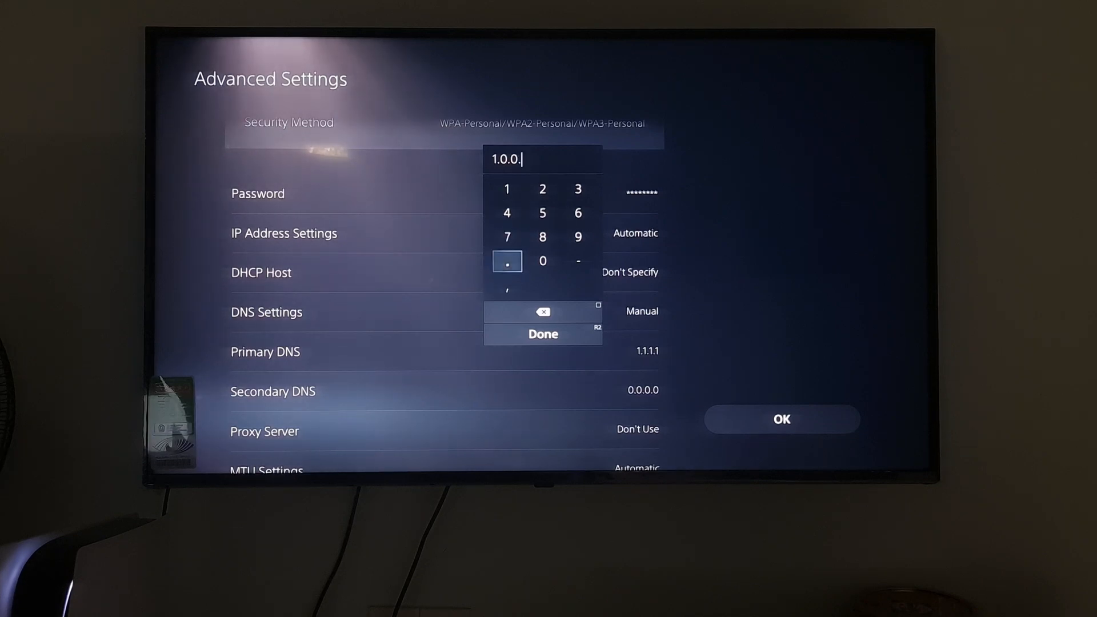
mouse_move(507, 189)
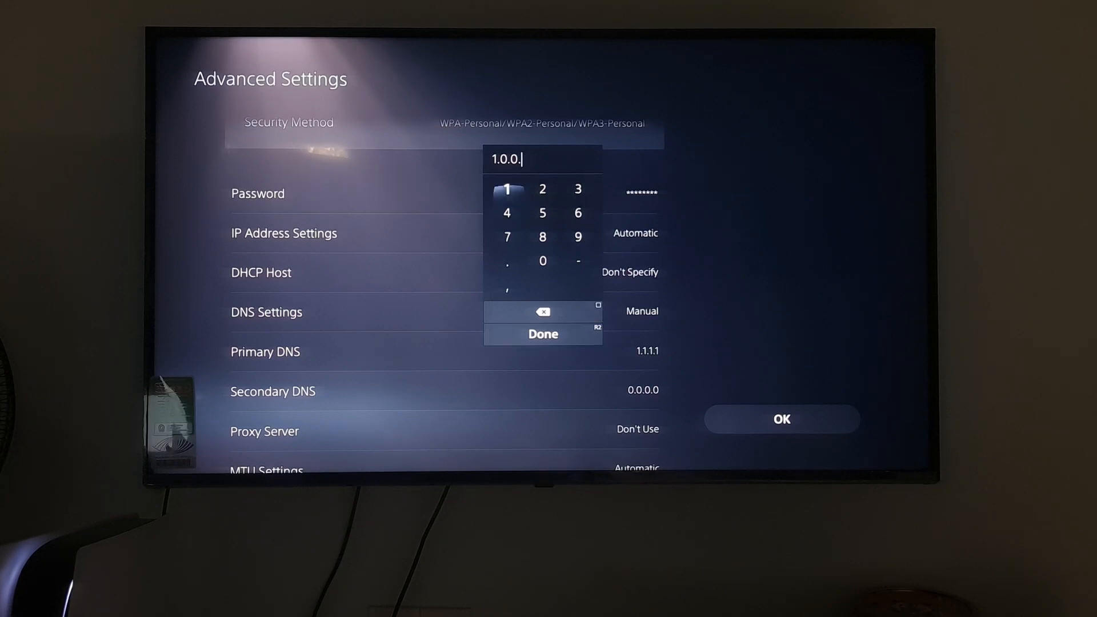
click(543, 334)
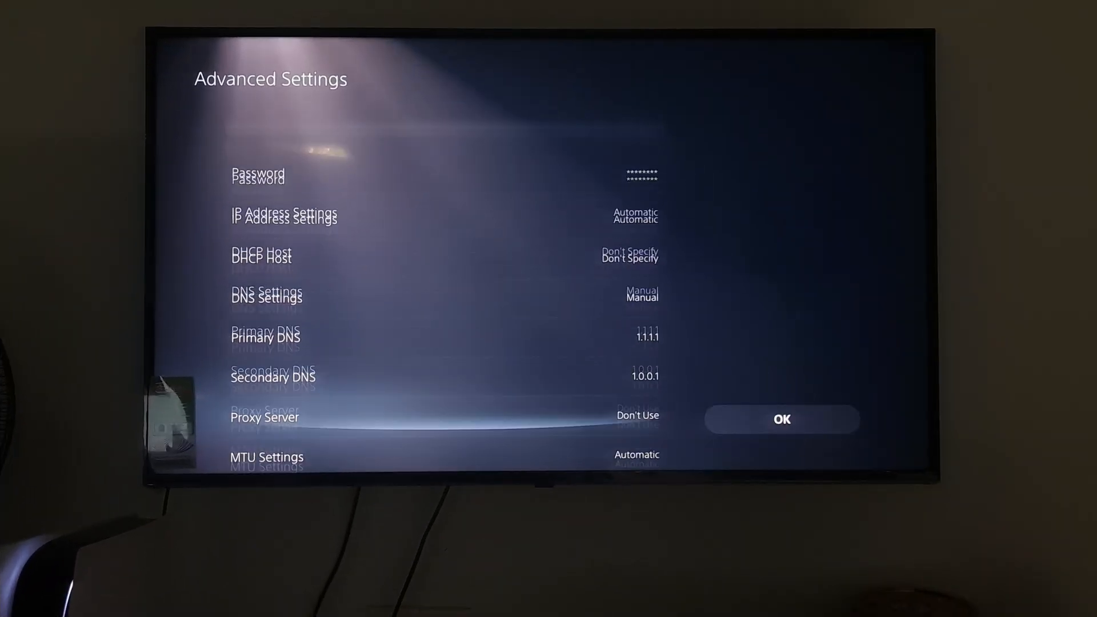
Switch MTU Settings to Manual and enter an MTU value of 1473
click(268, 457)
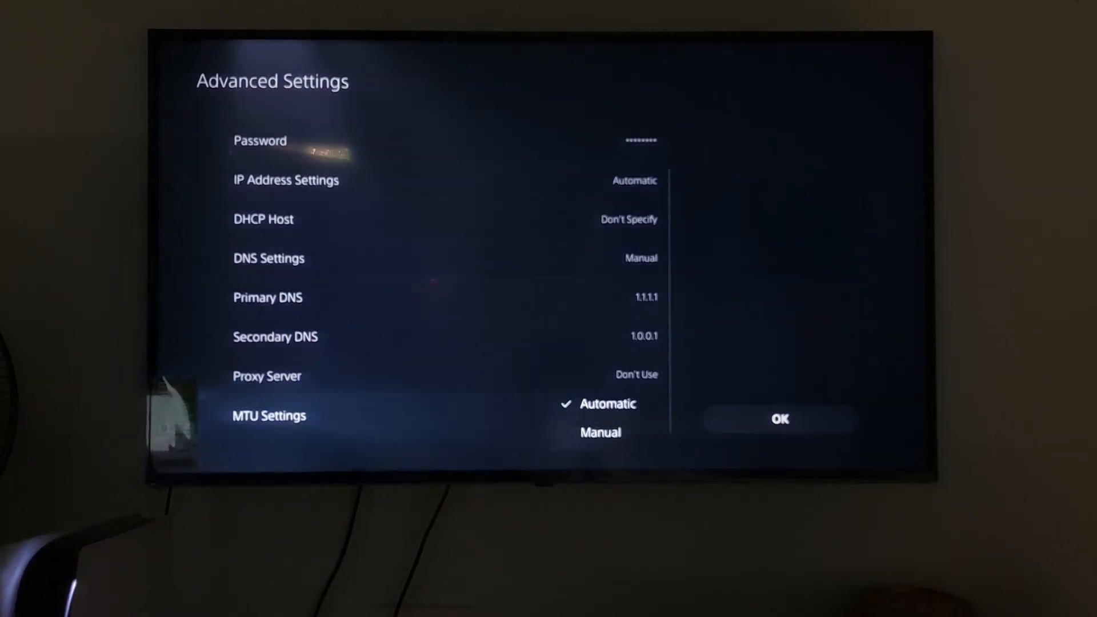
click(599, 432)
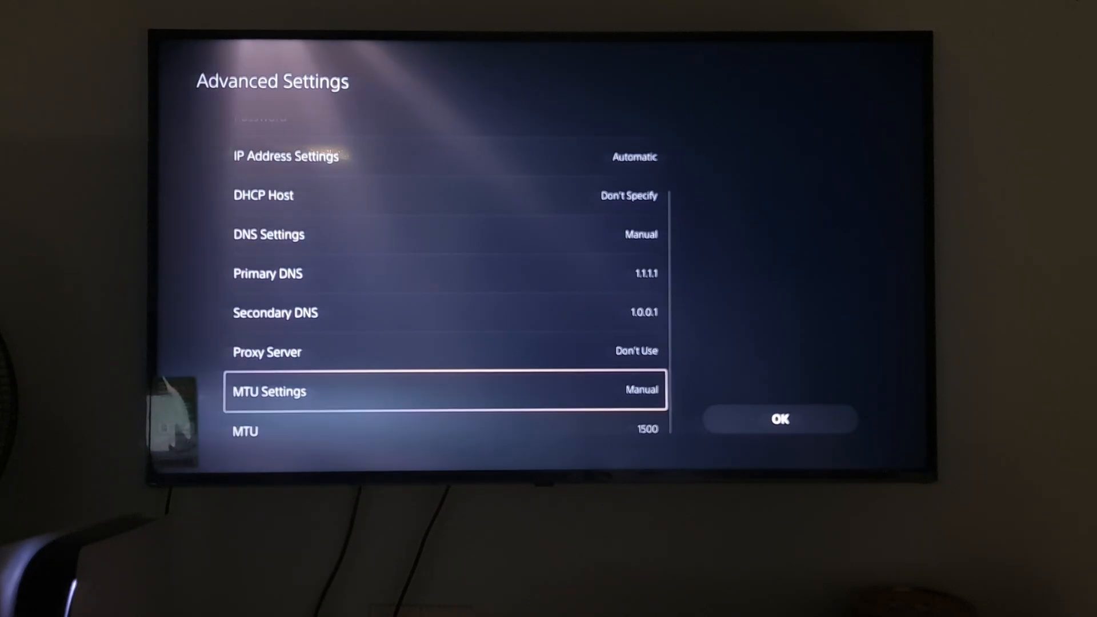
key(Down)
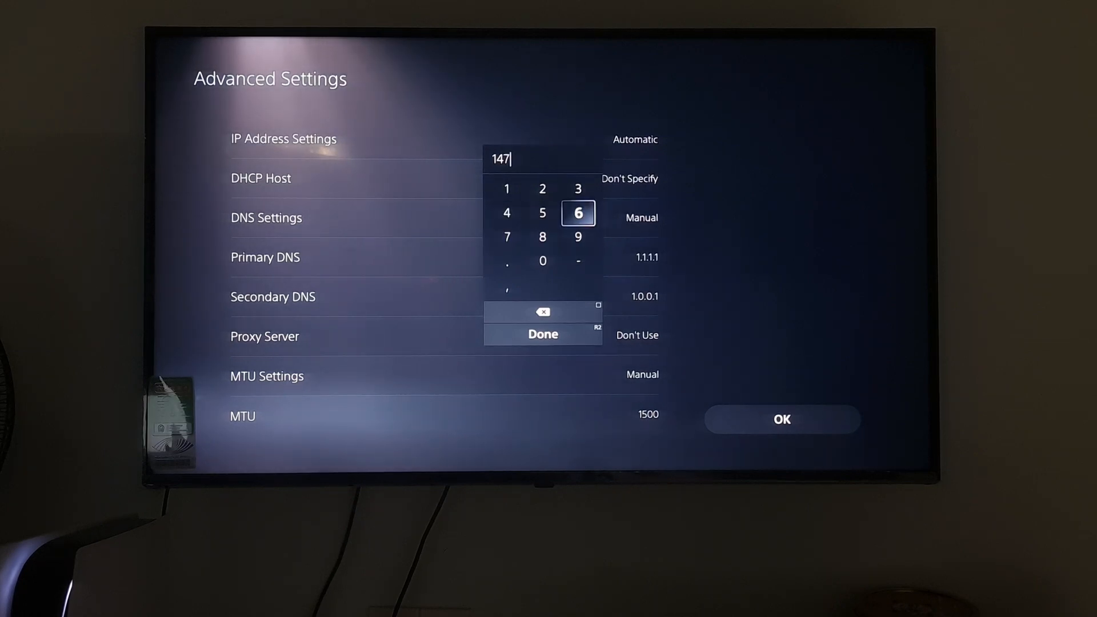
click(578, 189)
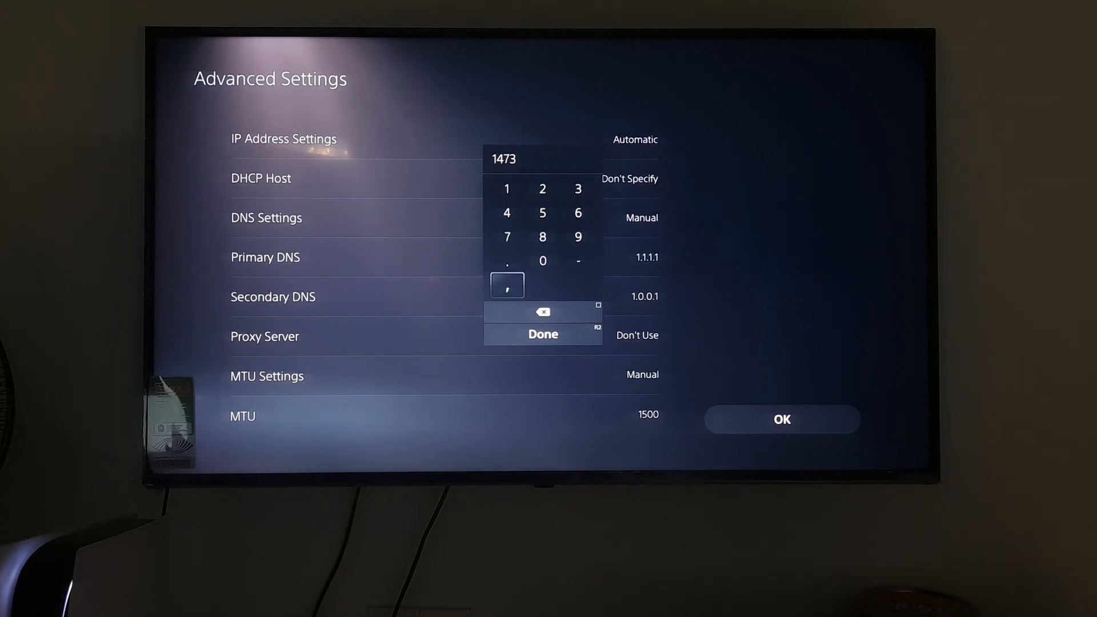
click(543, 334)
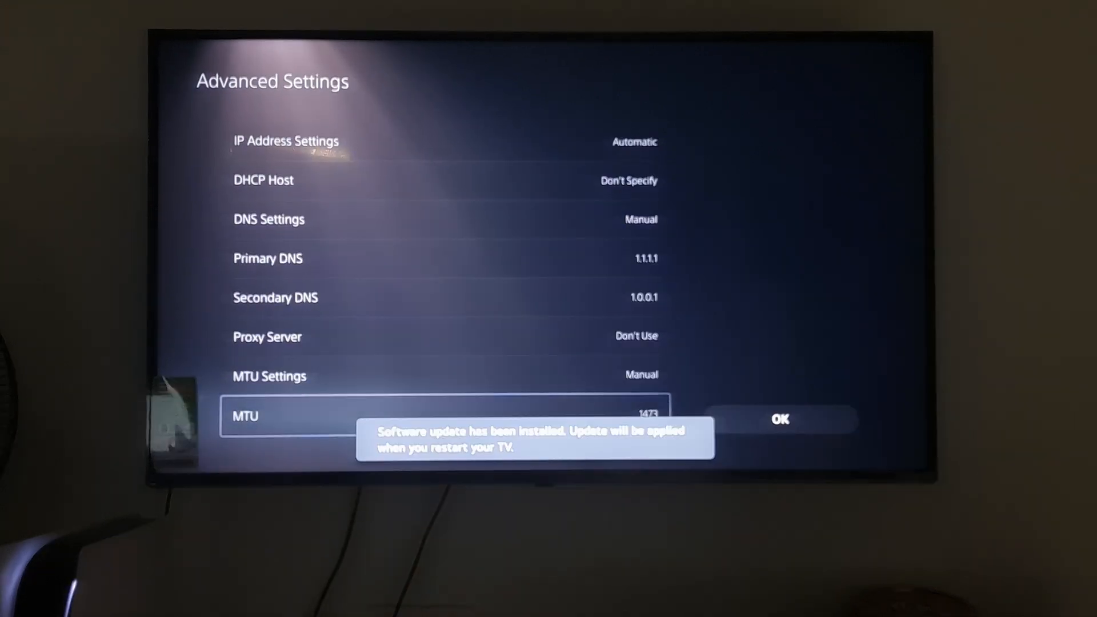